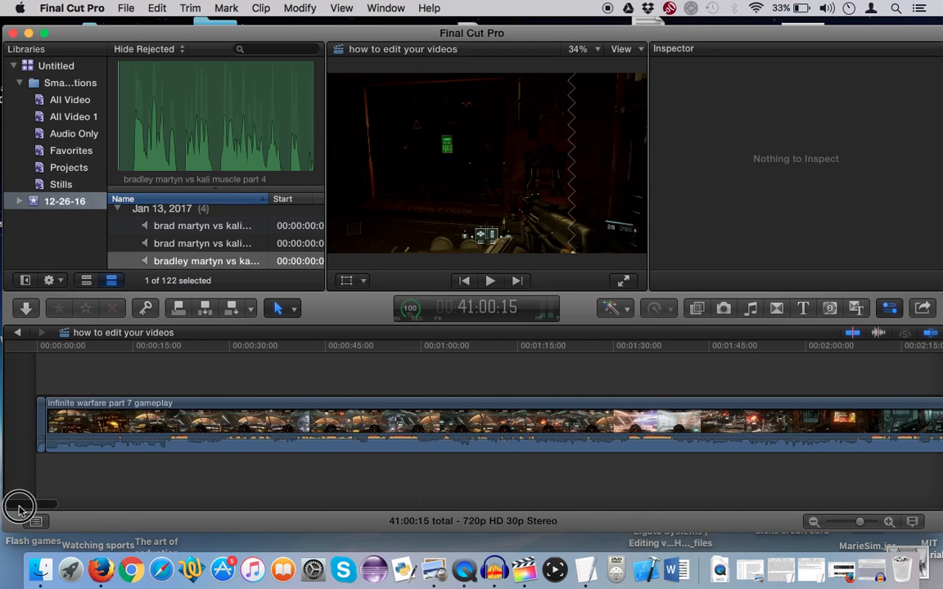
- Place the demo audio clip in the timeline above the gameplay video
click(285, 390)
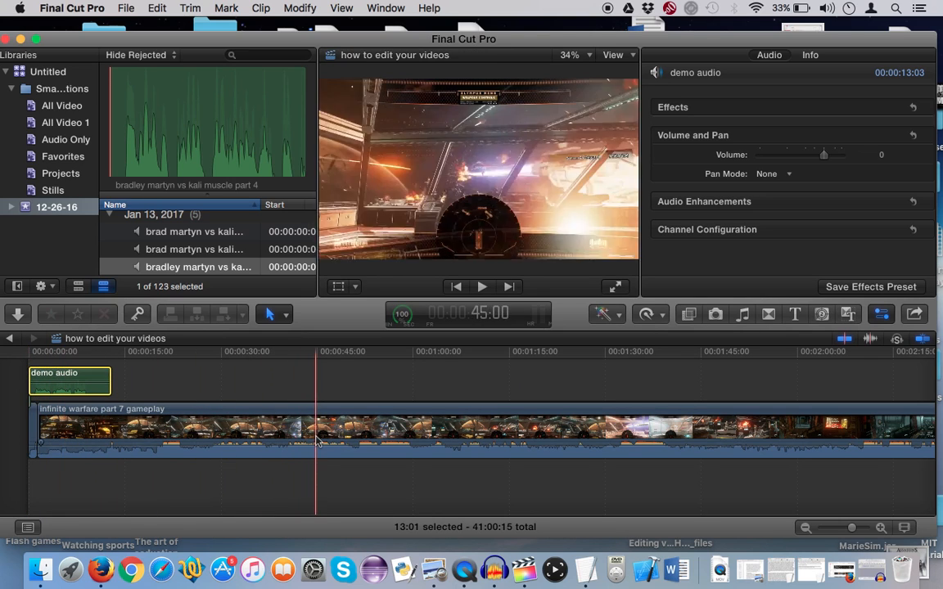
- Select the clip so its volume and pan controls show in the Audio inspector
click(365, 445)
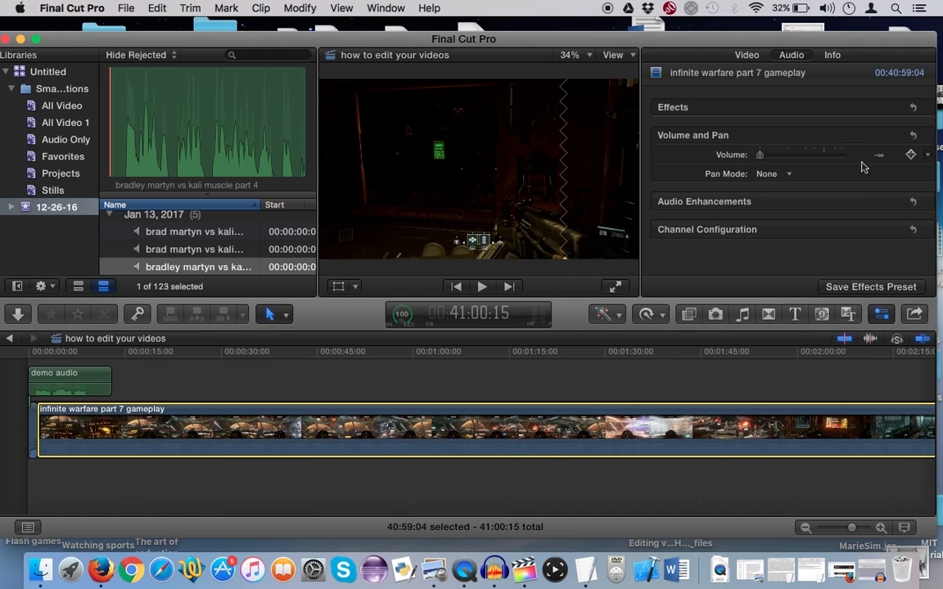
mouse_move(749, 160)
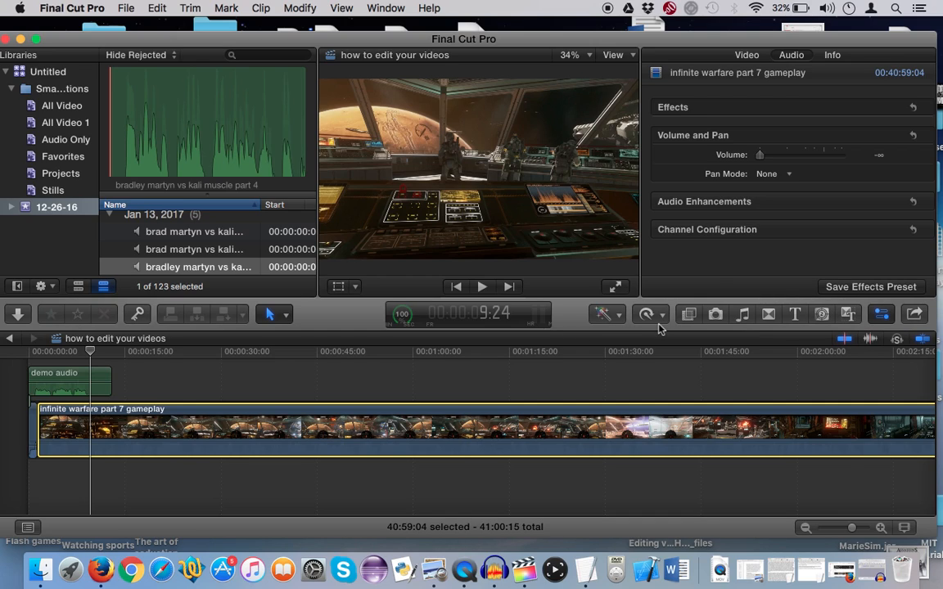
mouse_move(373, 275)
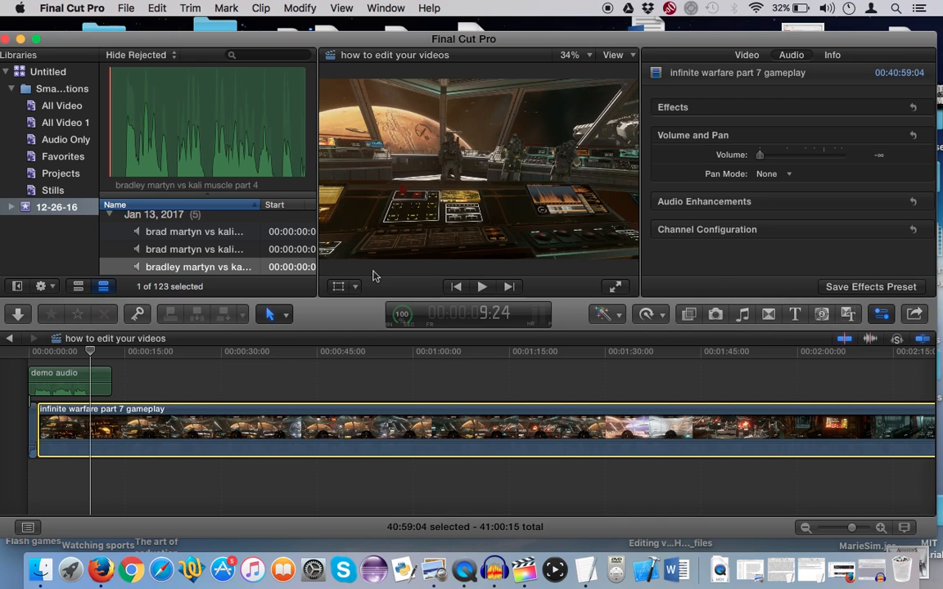